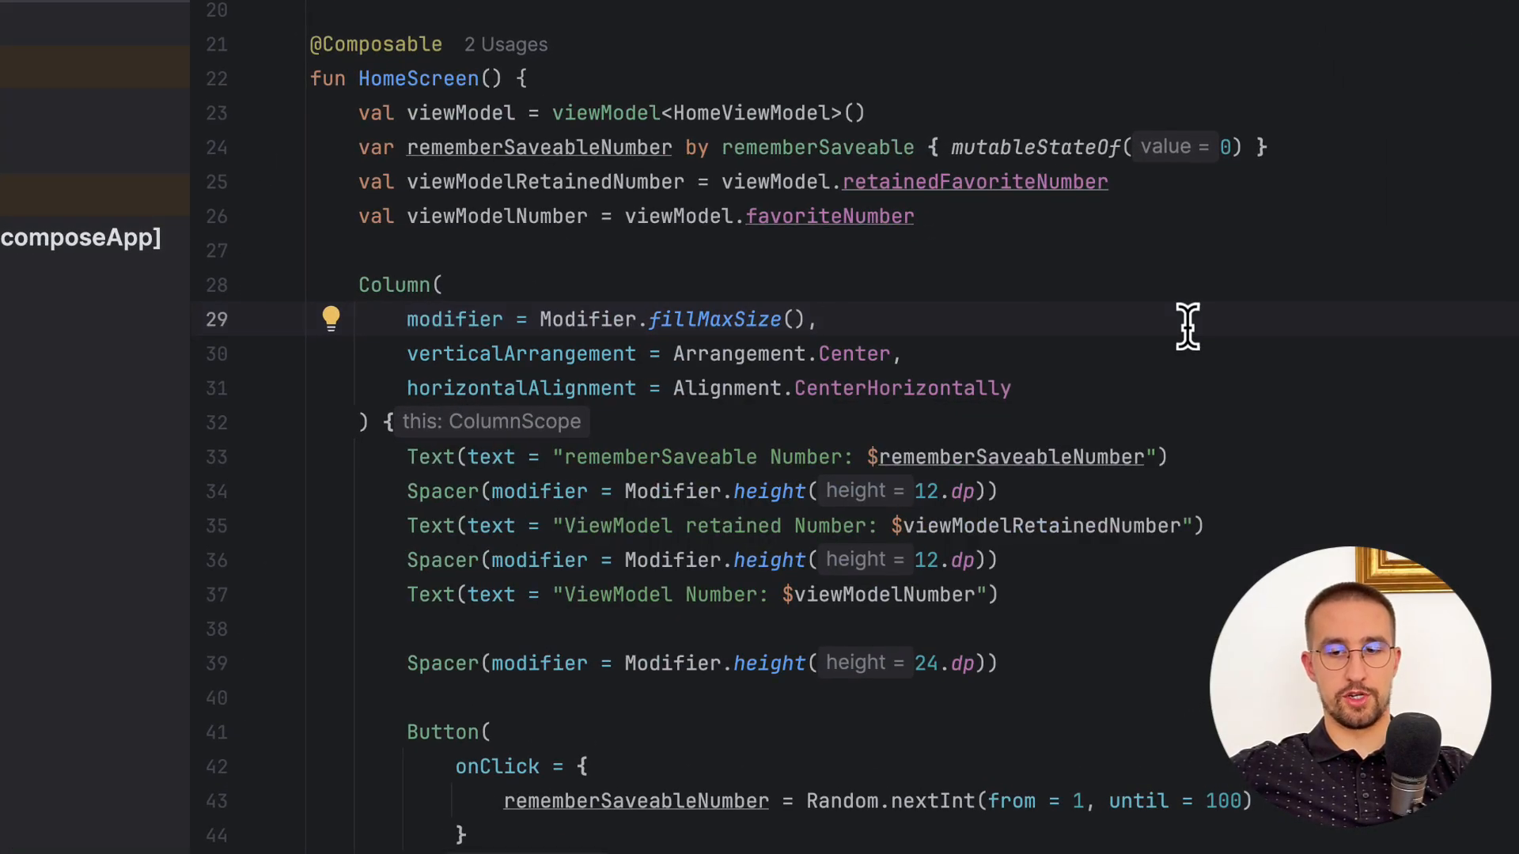
mouse_move(1153, 324)
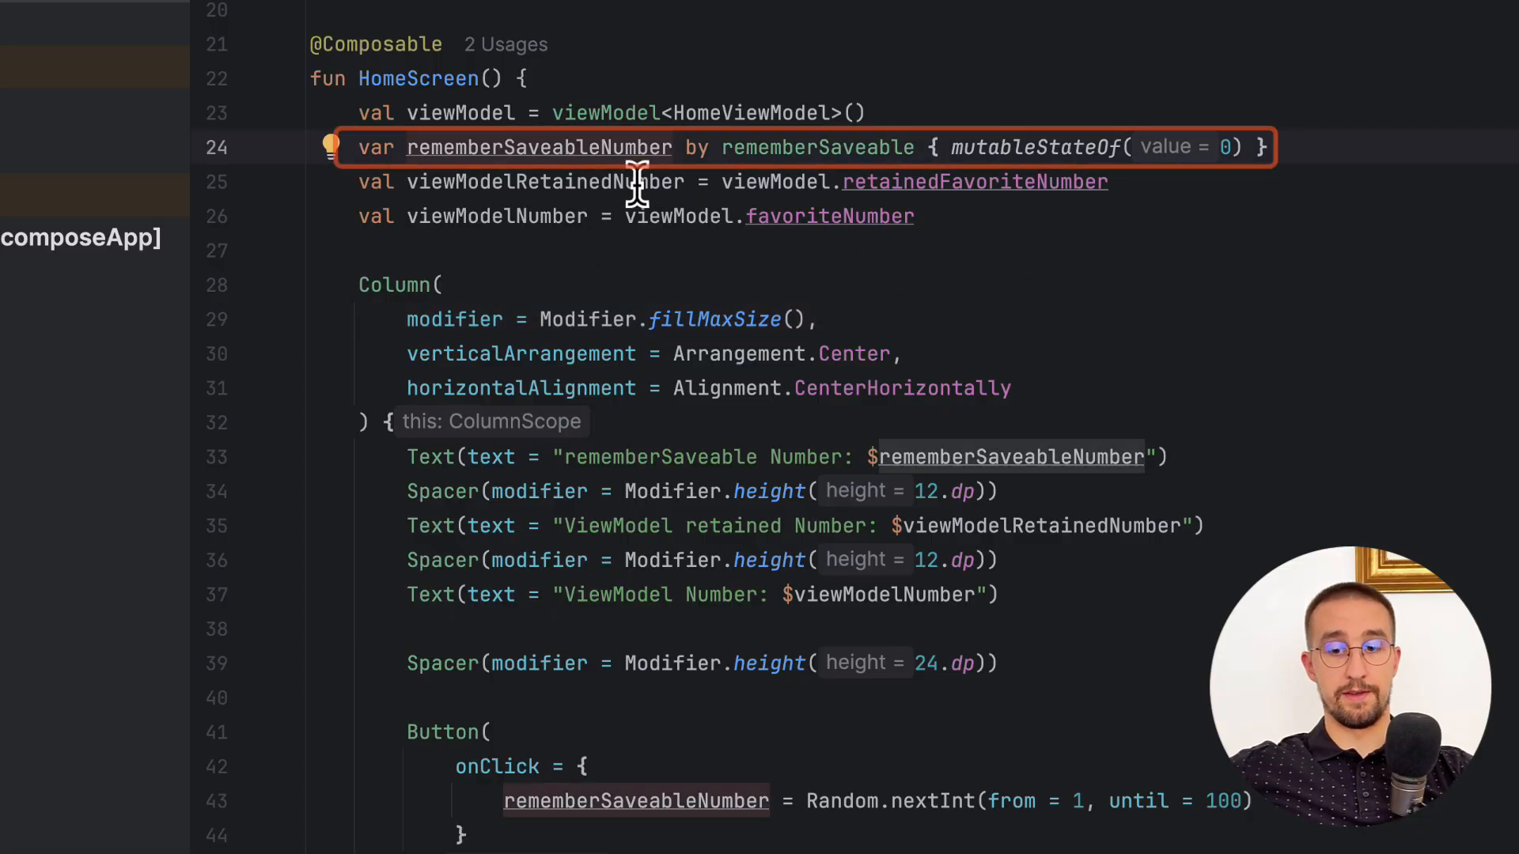
mouse_move(691, 183)
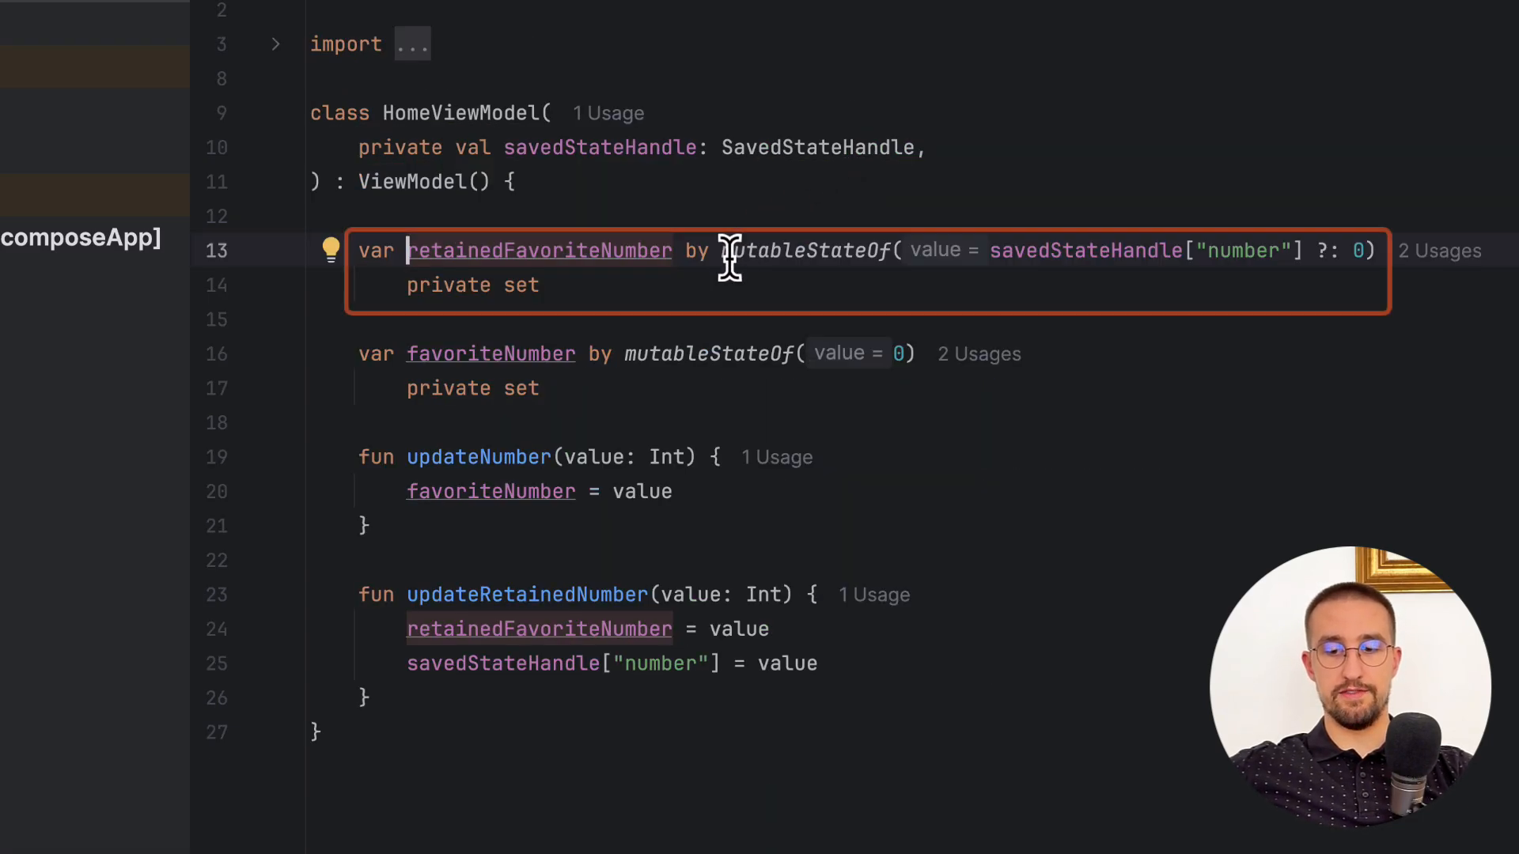
mouse_move(1028, 299)
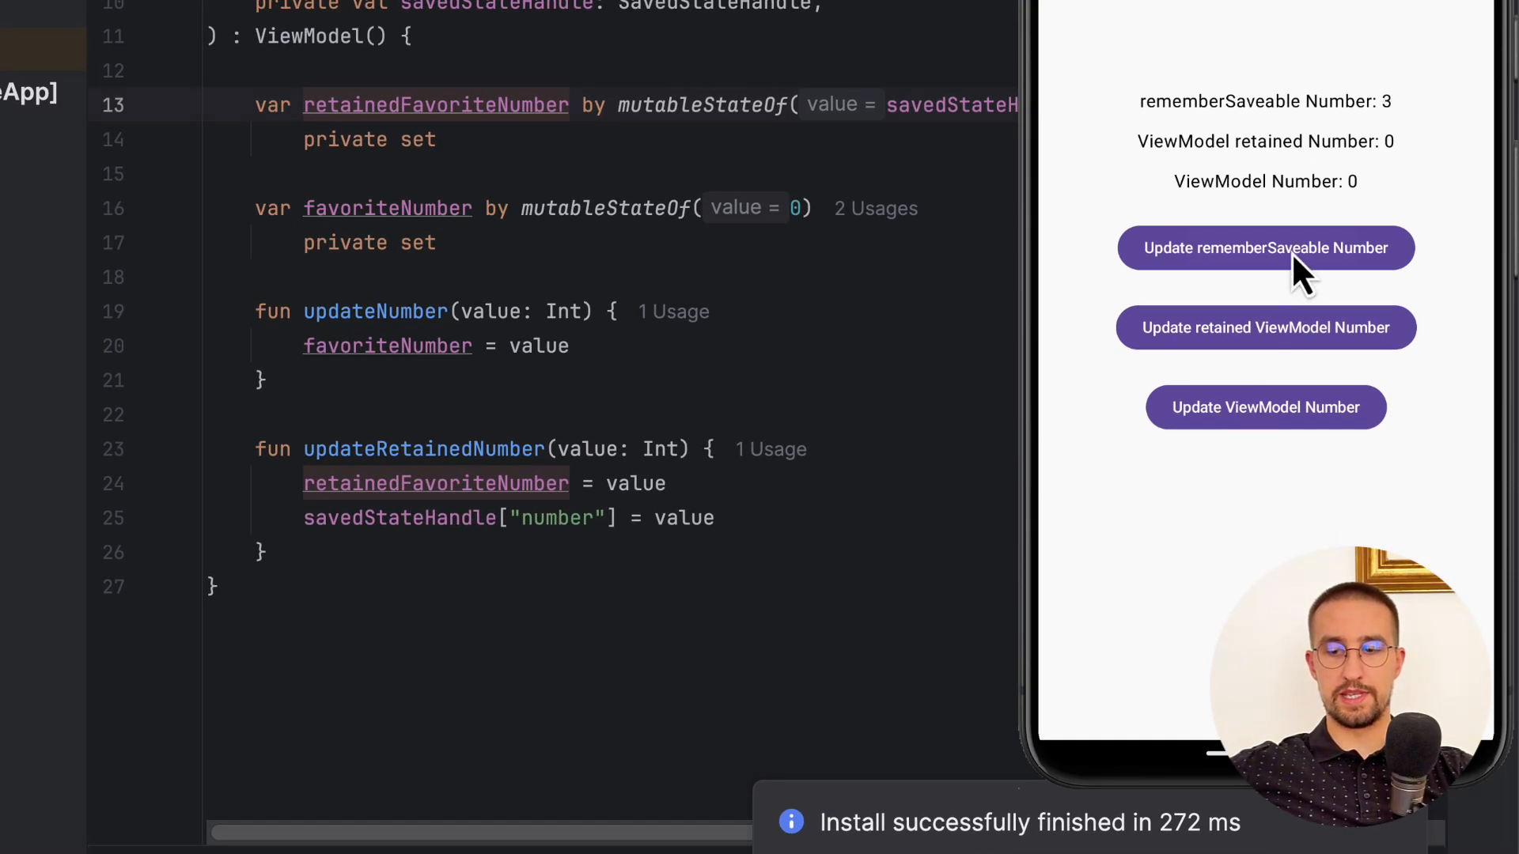
Randomize the numbers in the emulator: retained ViewModel Number becomes 16 and ViewModel Number 55
click(1265, 327)
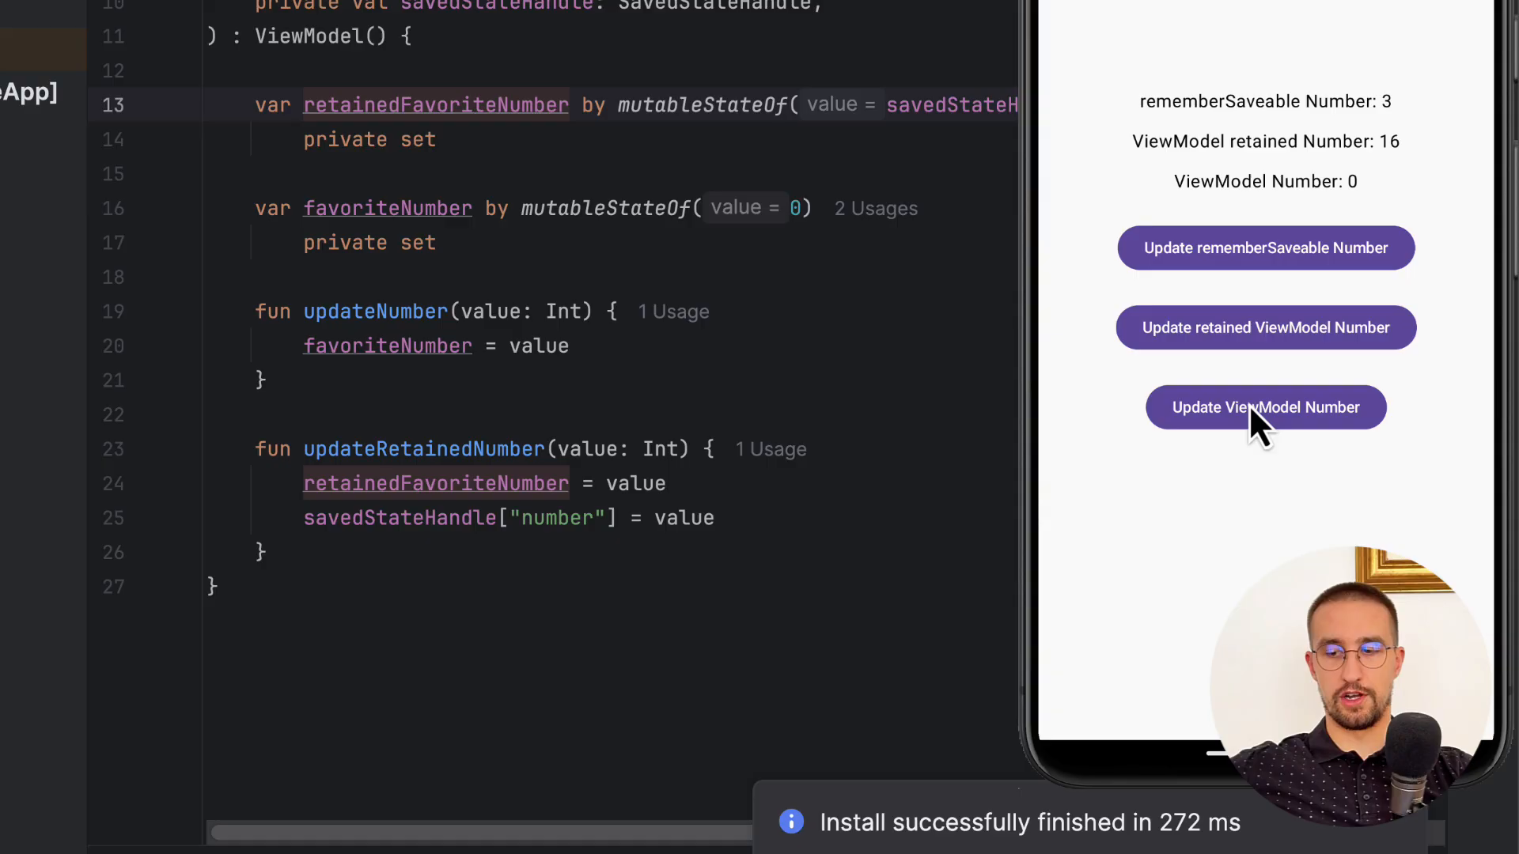
click(1265, 406)
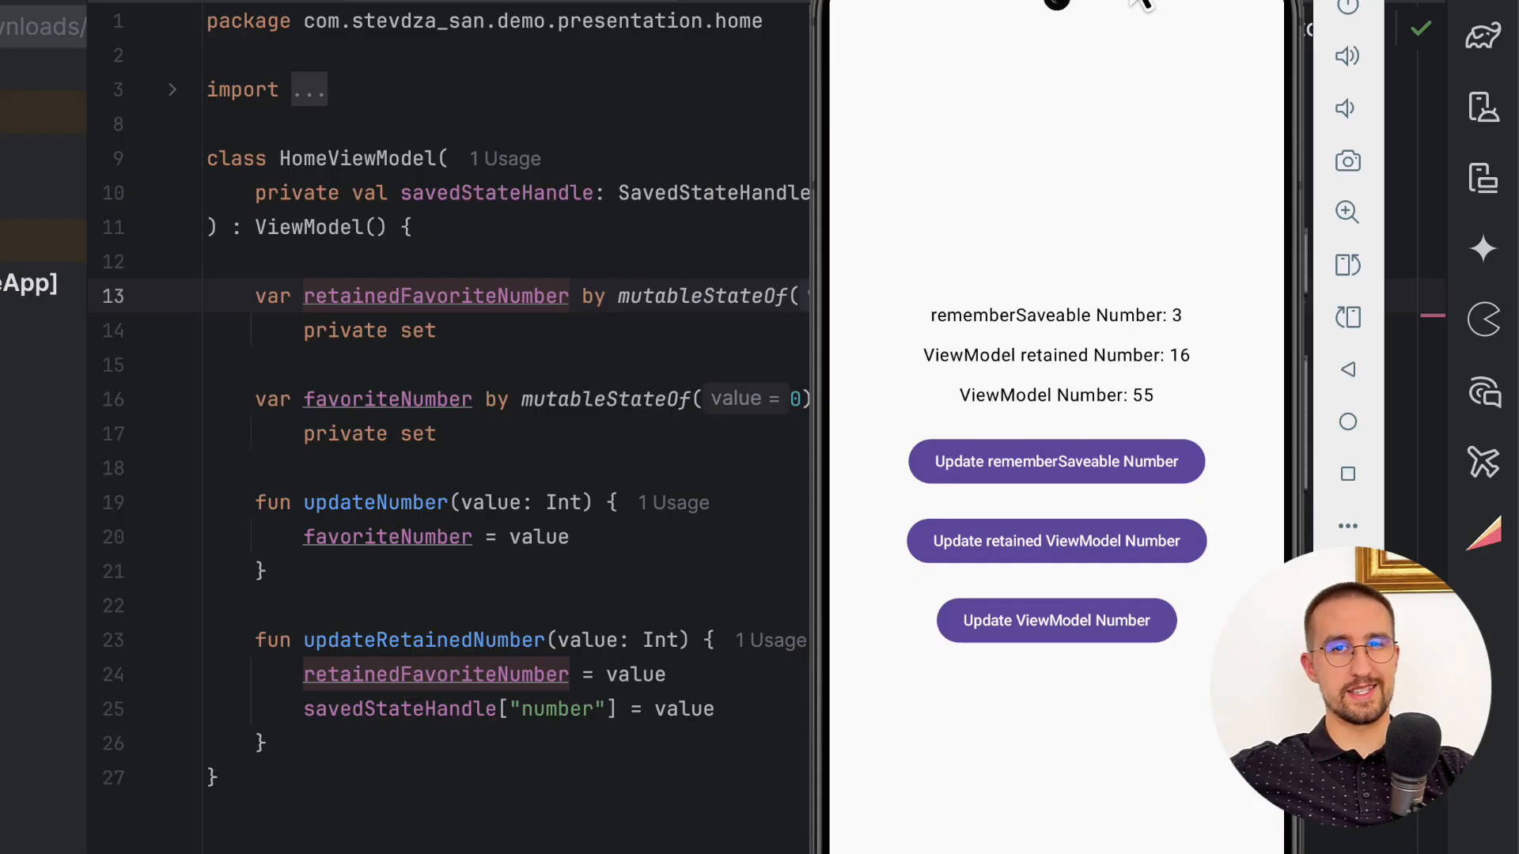
Leave the demo app and launch Chrome so the app process moves to the background
text(te)
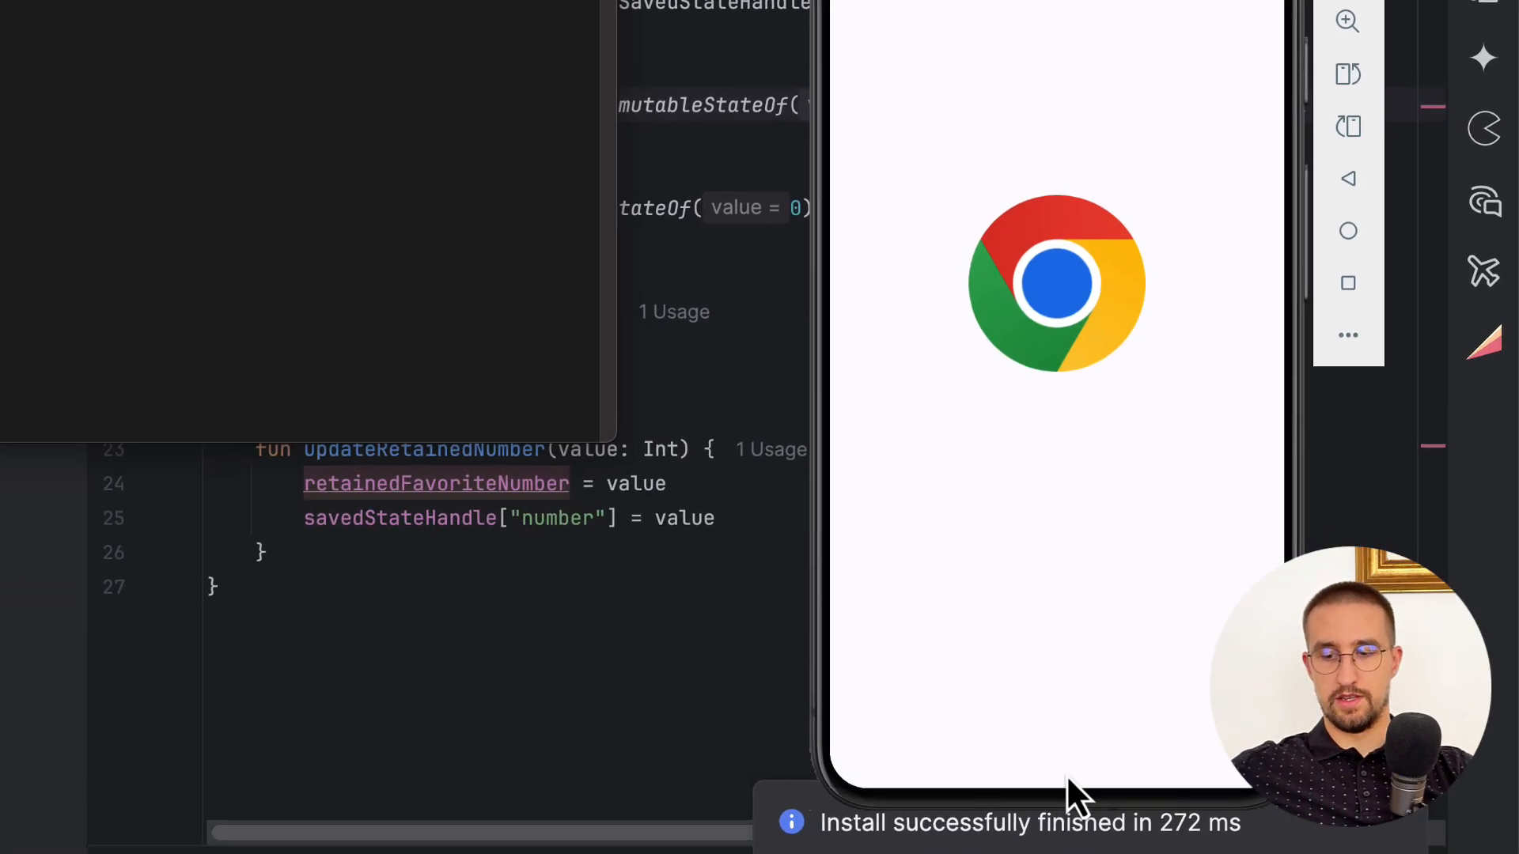
Bring the demo app back from recents: rememberSaveable 3 and retained 16 kept, ViewModel Number reset to 0
click(1056, 283)
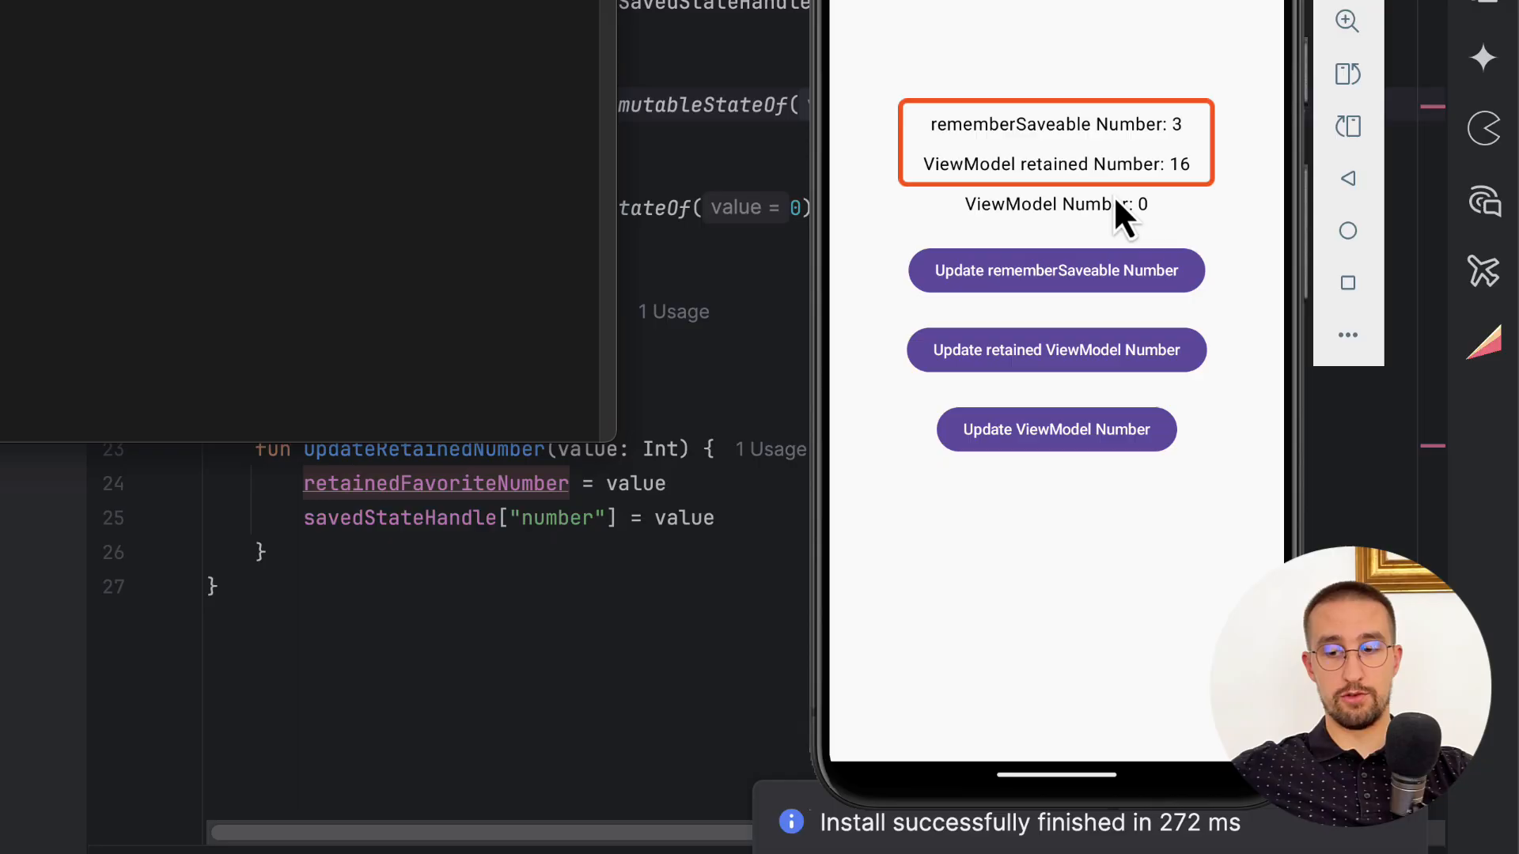
mouse_move(1109, 252)
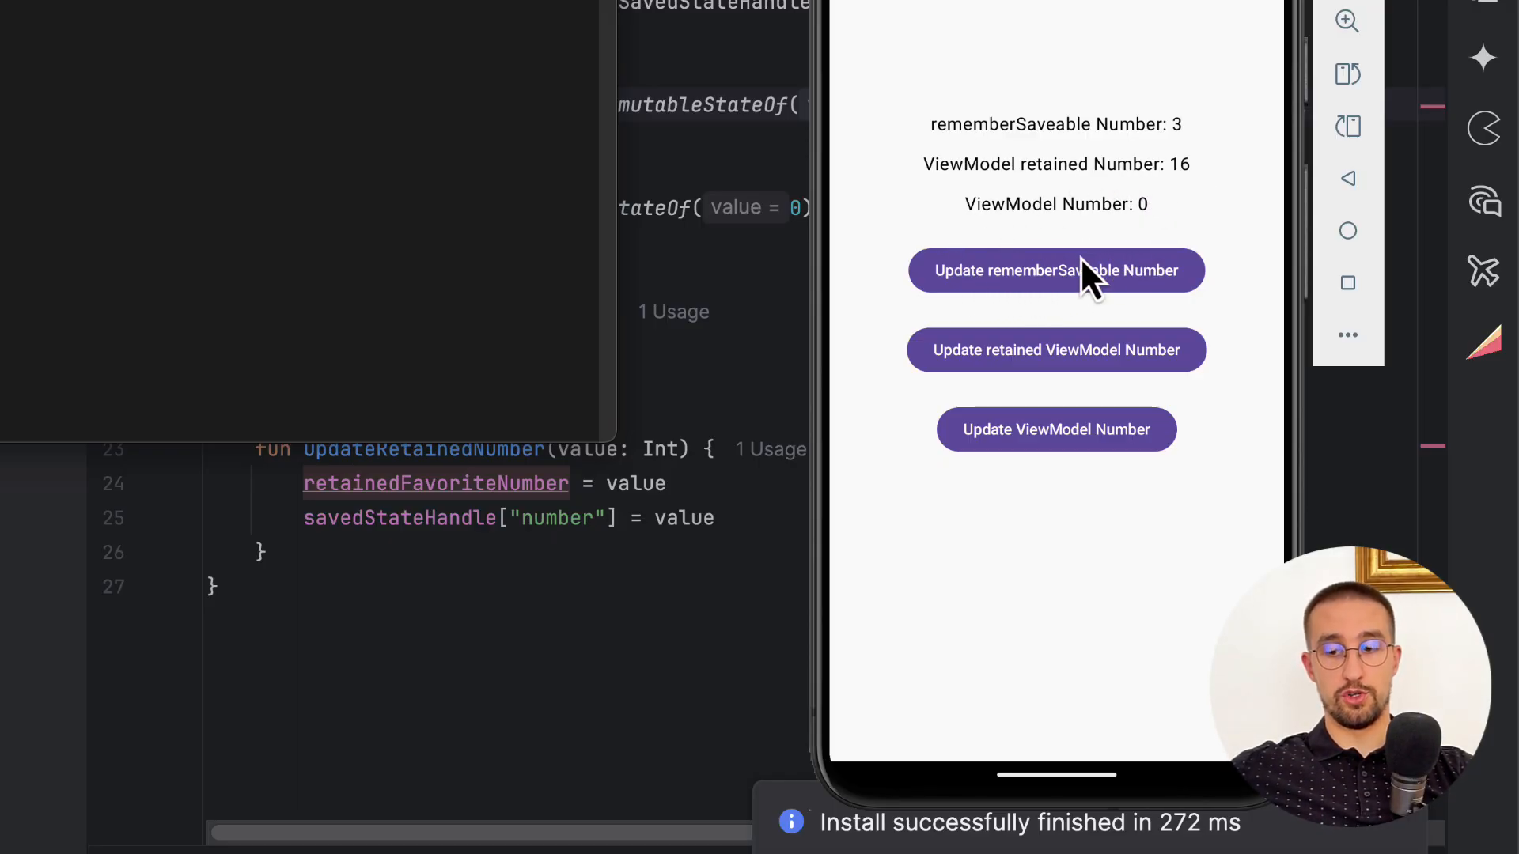
mouse_move(1026, 261)
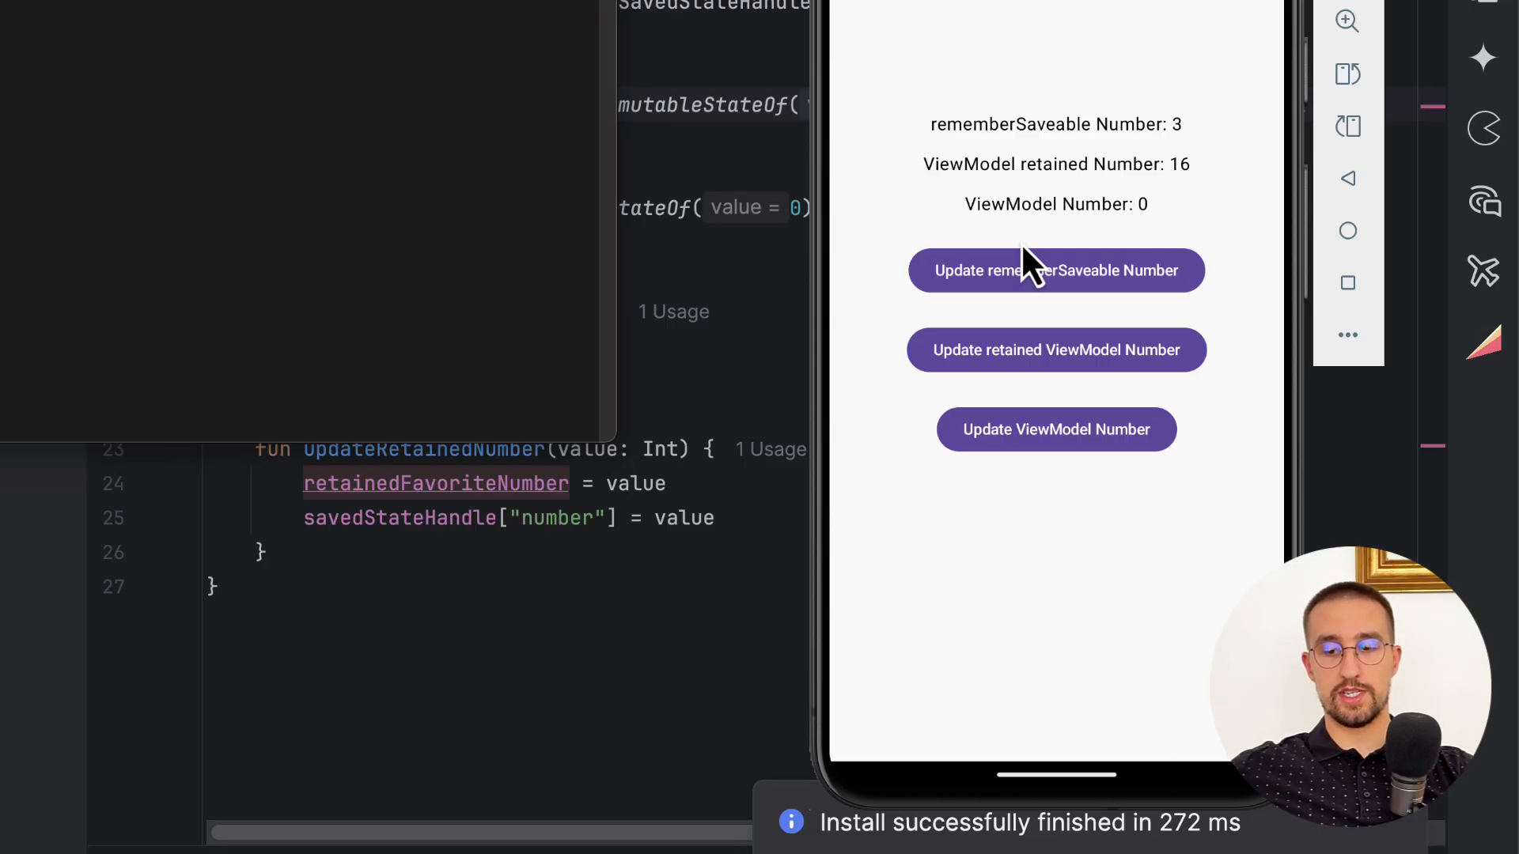
mouse_move(780, 213)
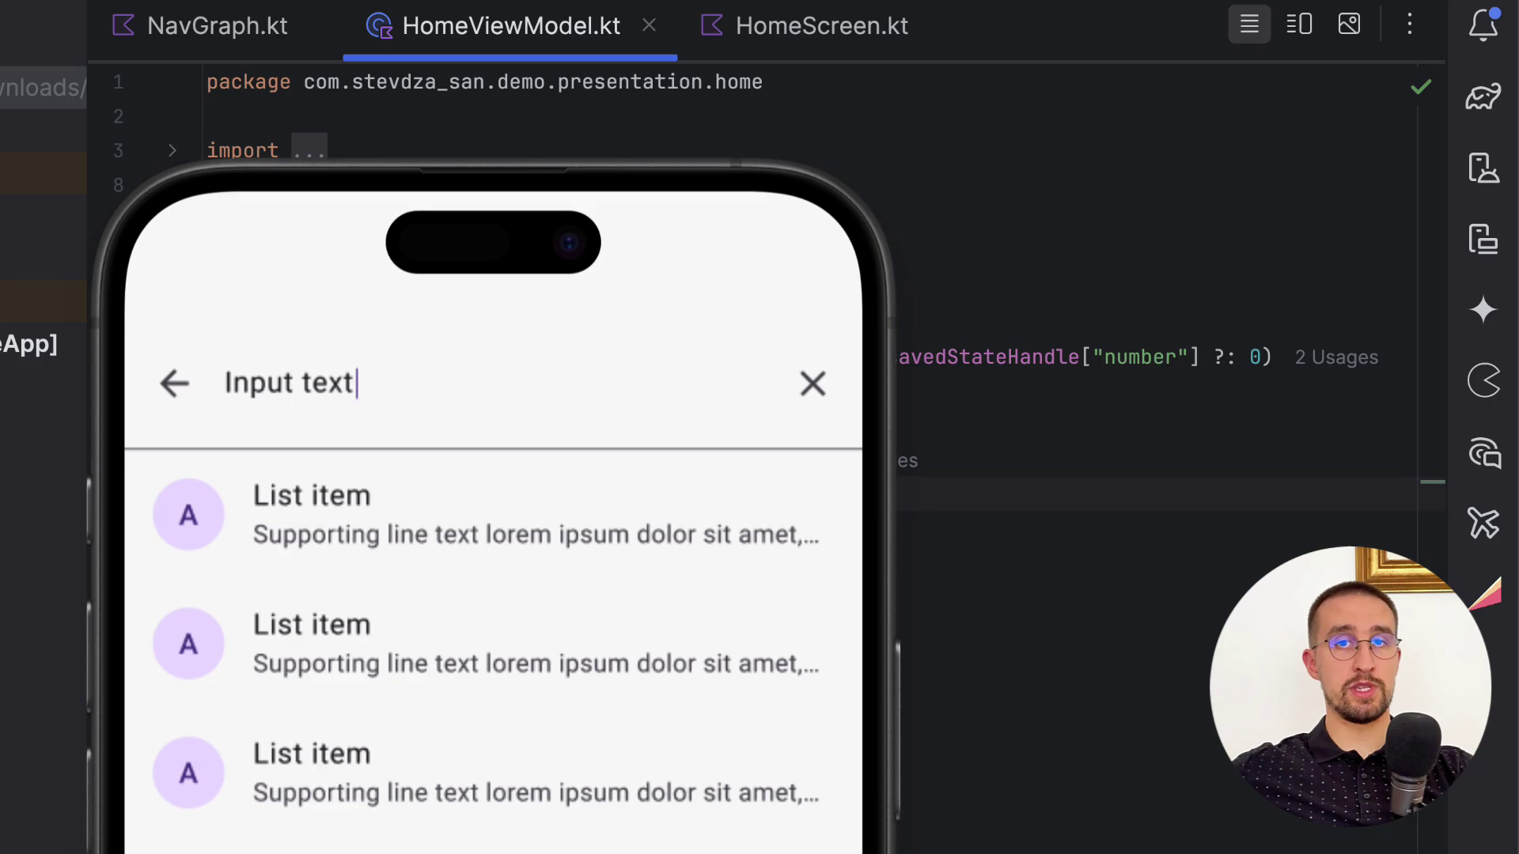
click(812, 383)
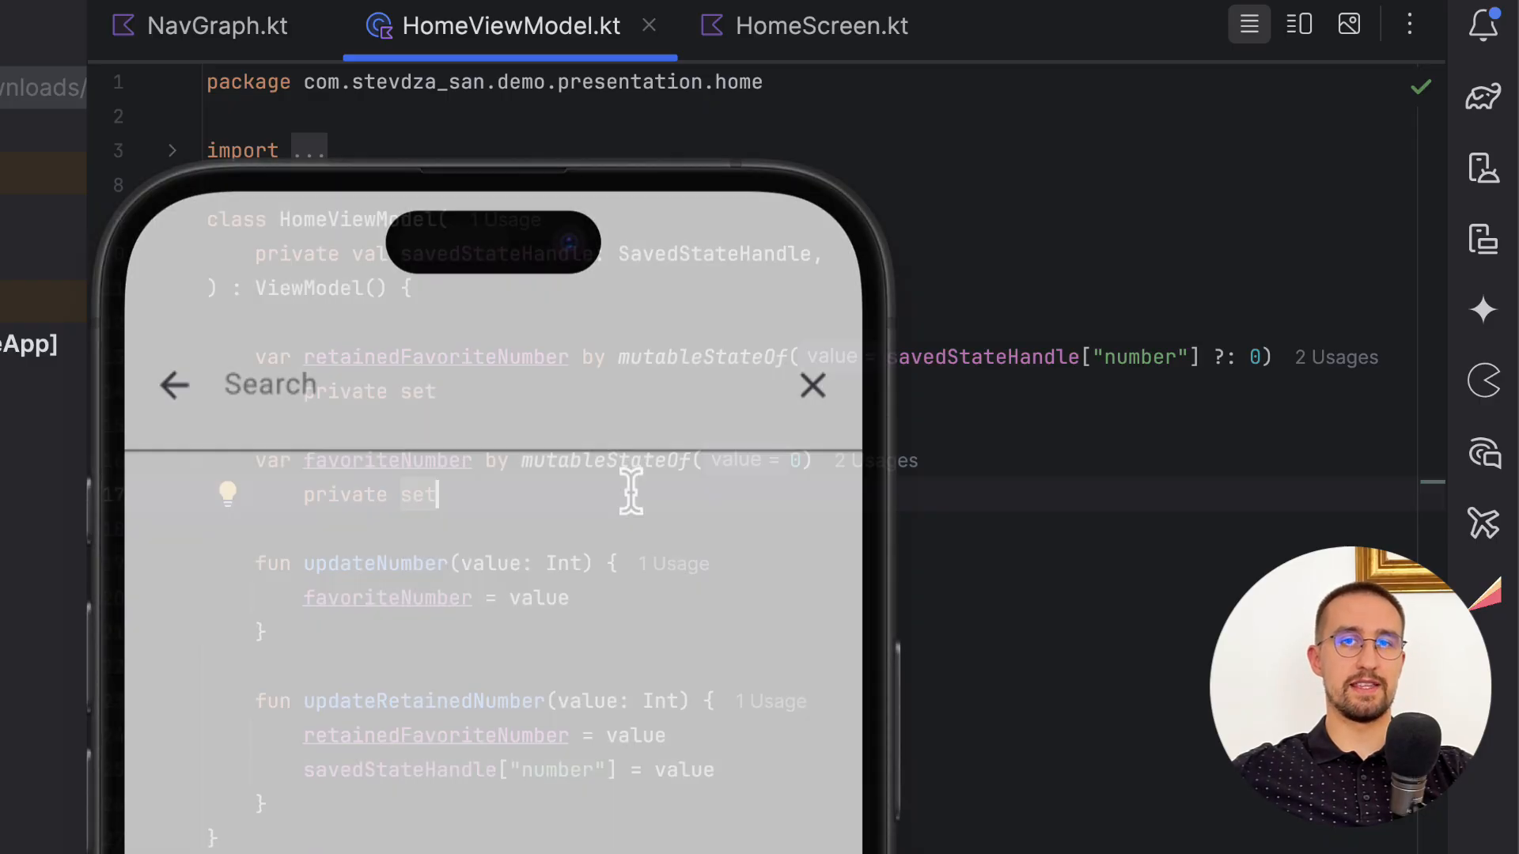
click(812, 385)
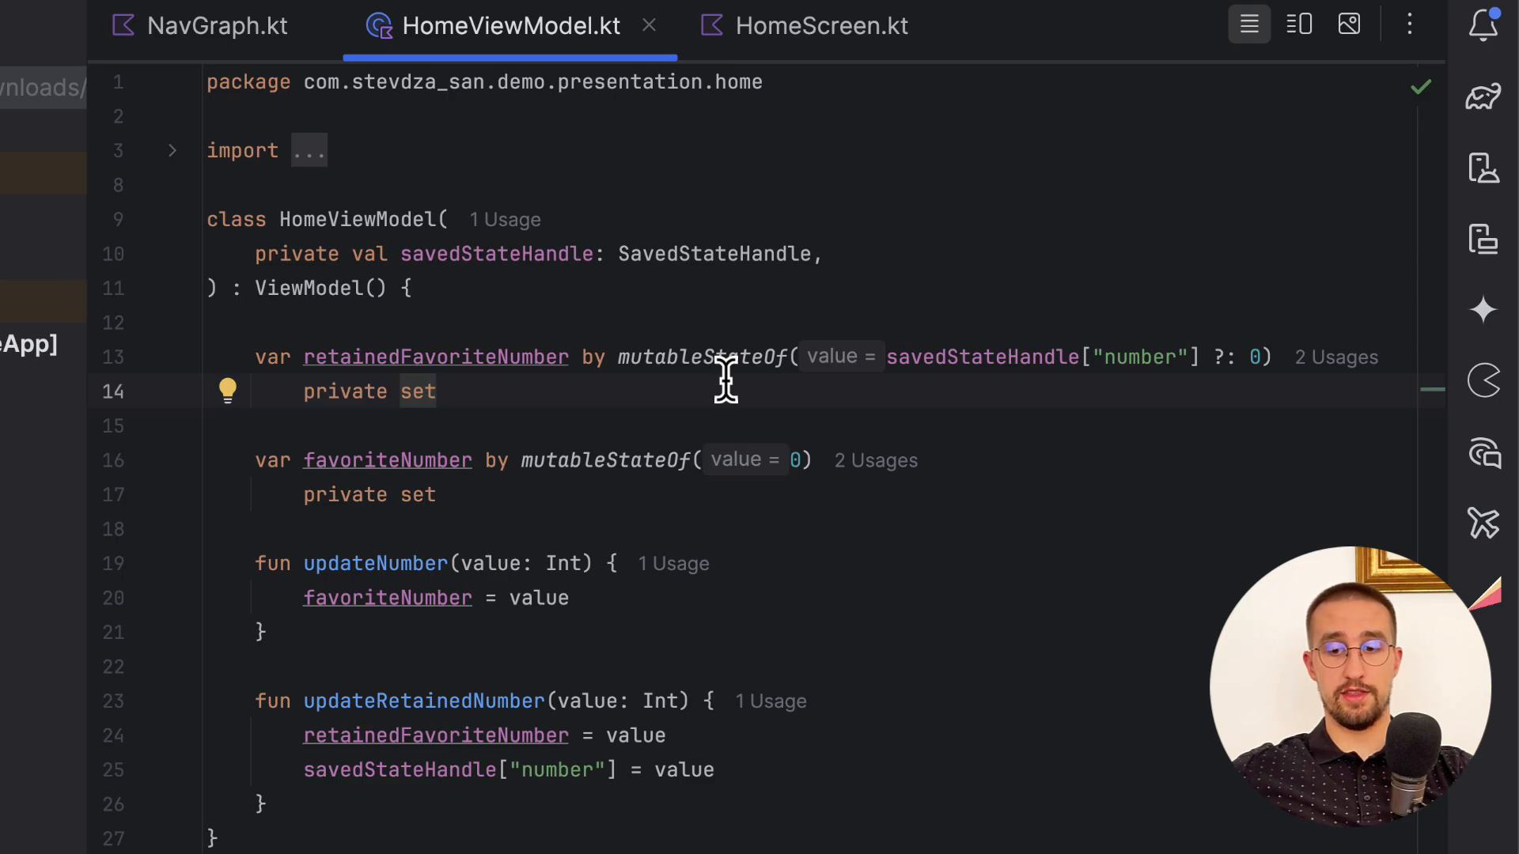
mouse_move(679, 255)
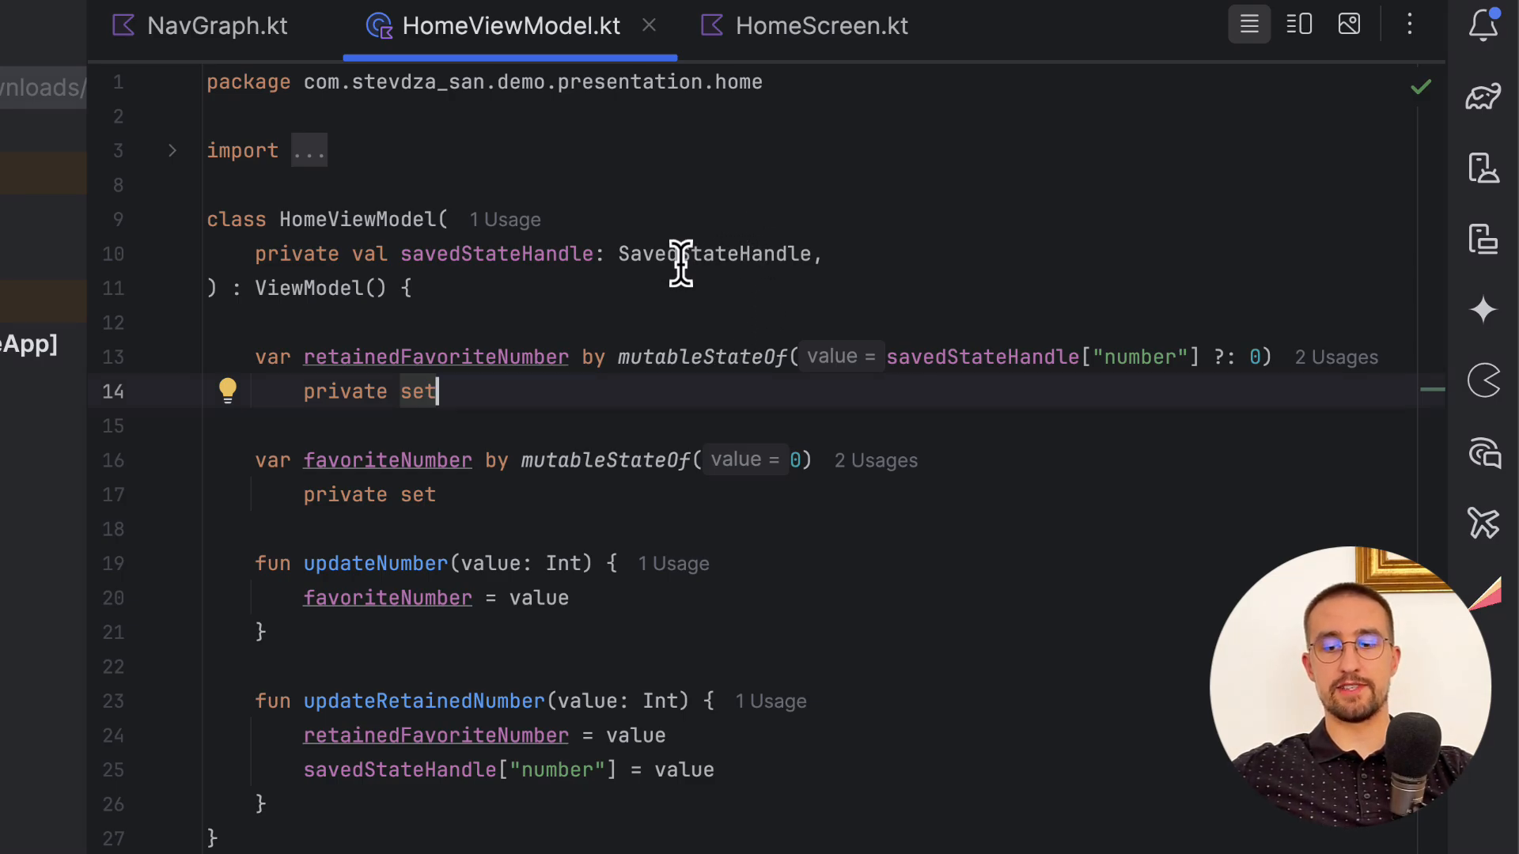
mouse_move(721, 291)
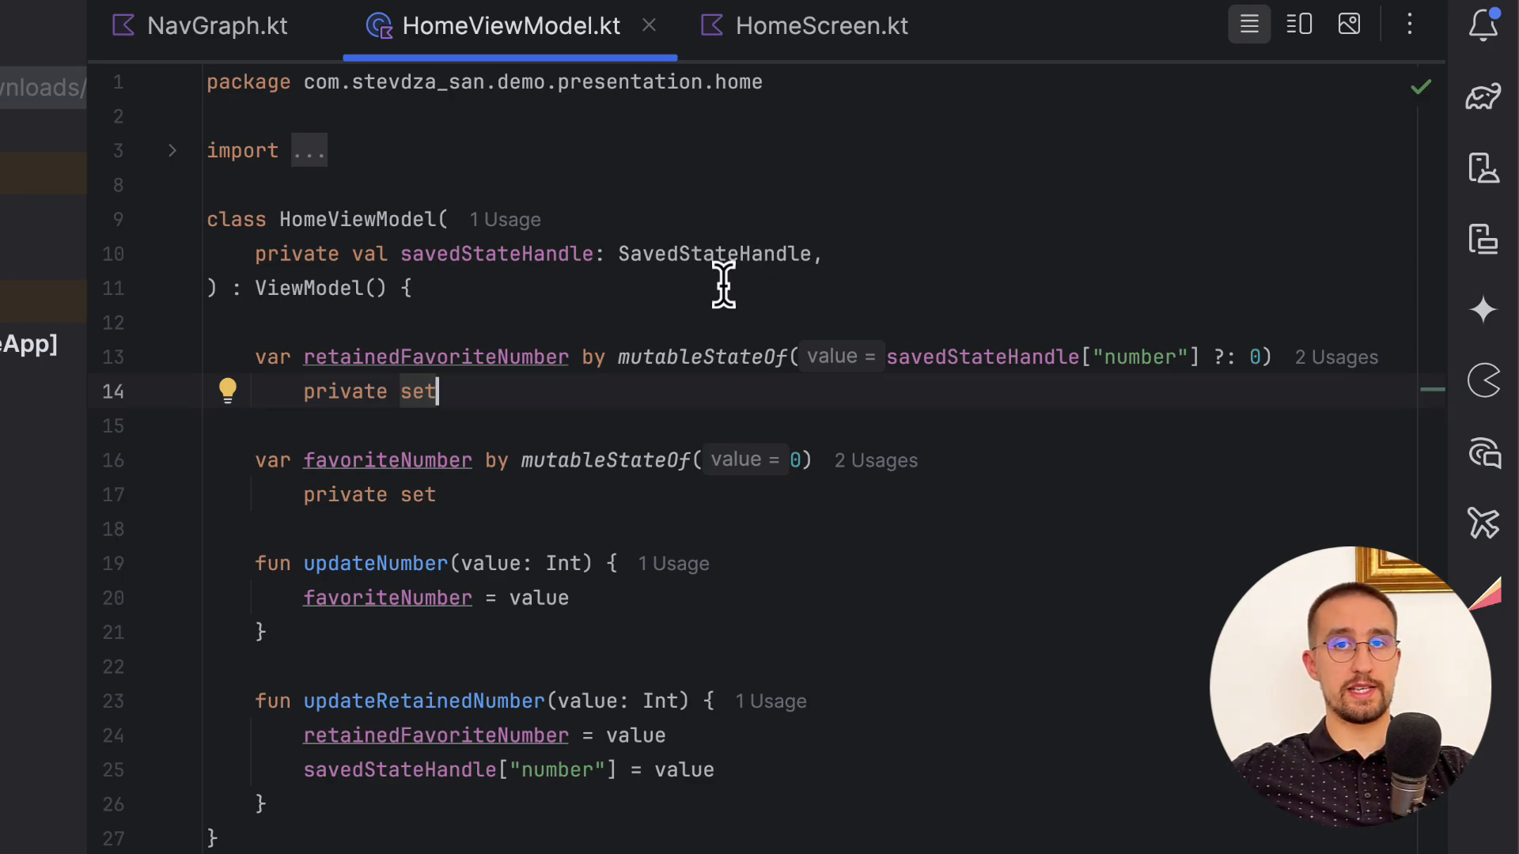
mouse_move(1077, 161)
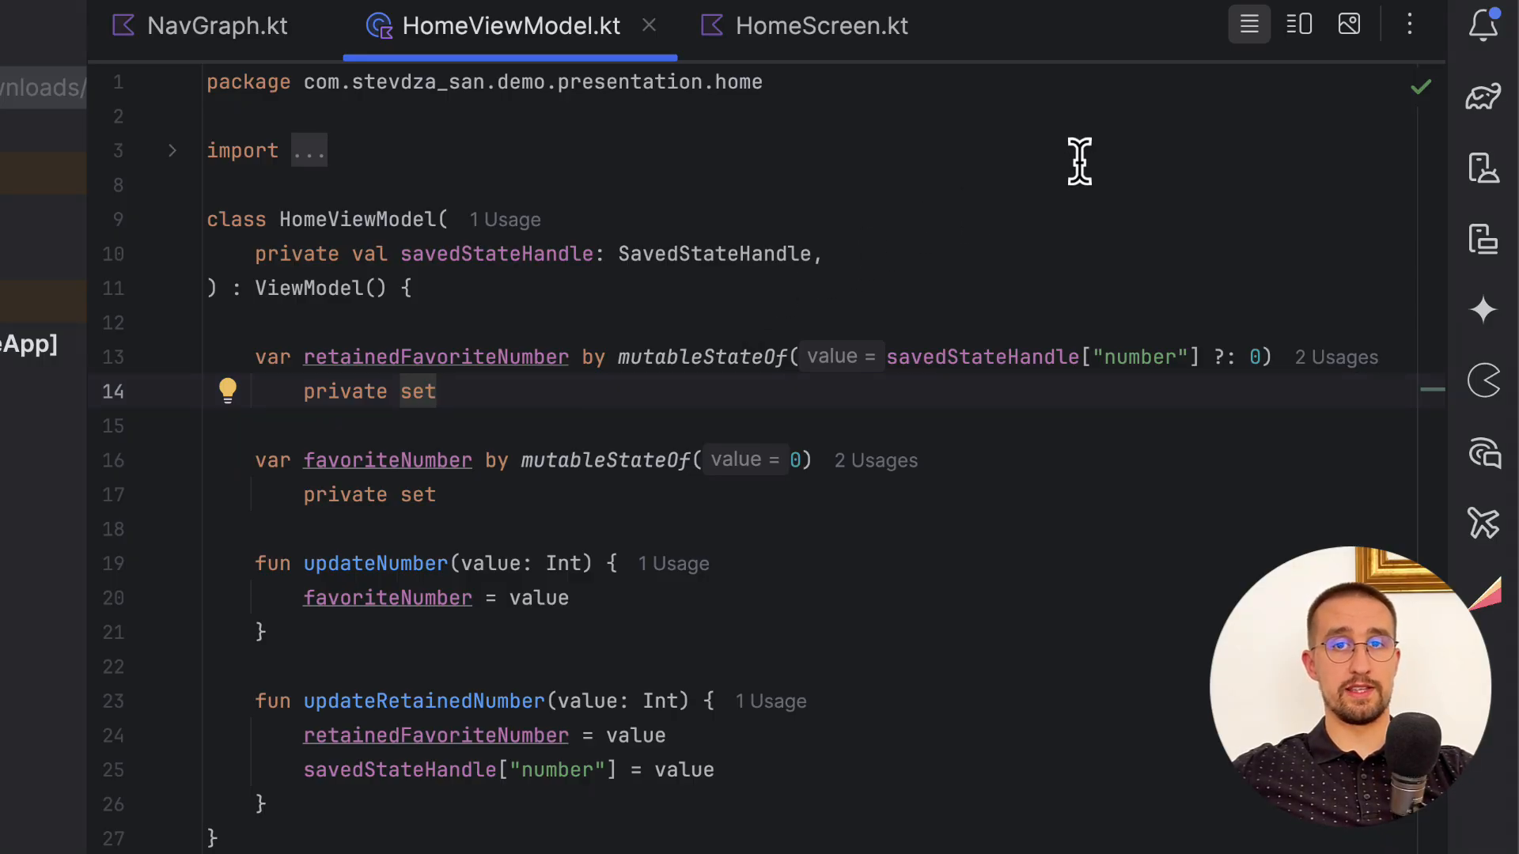
mouse_move(938, 392)
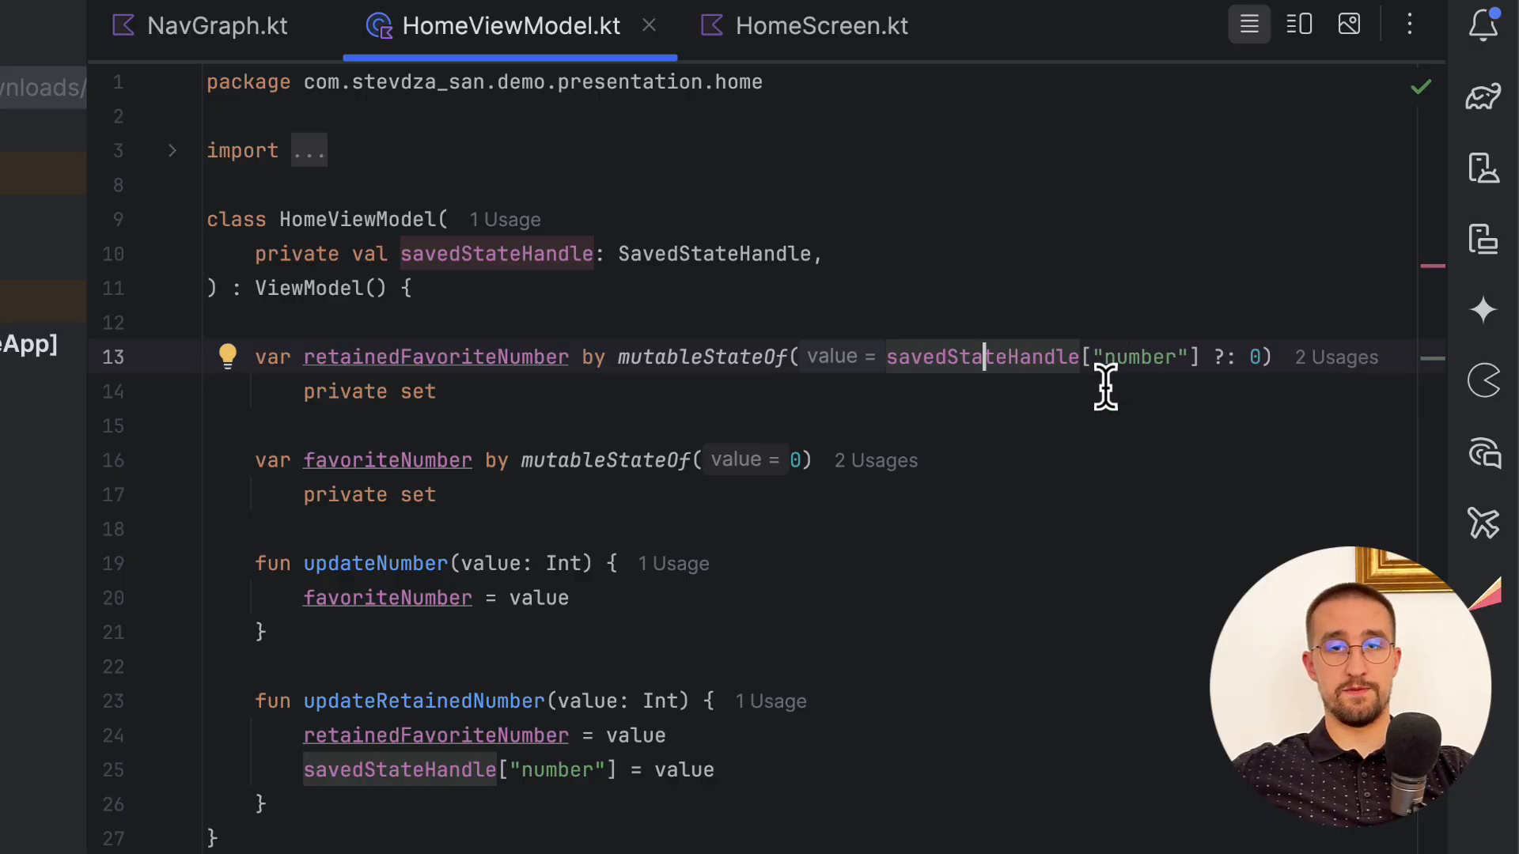
mouse_move(1283, 557)
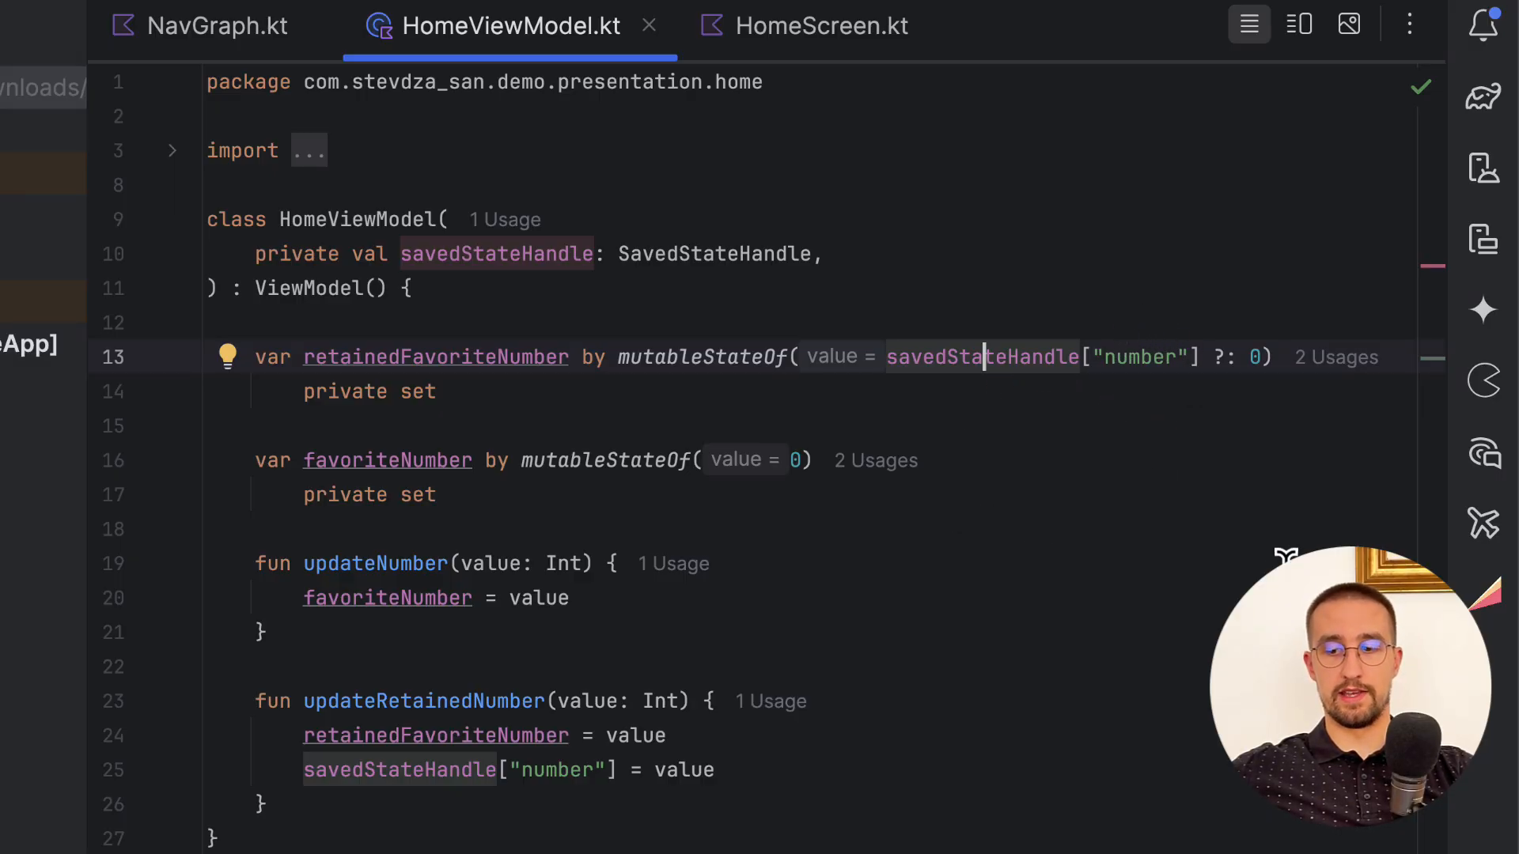